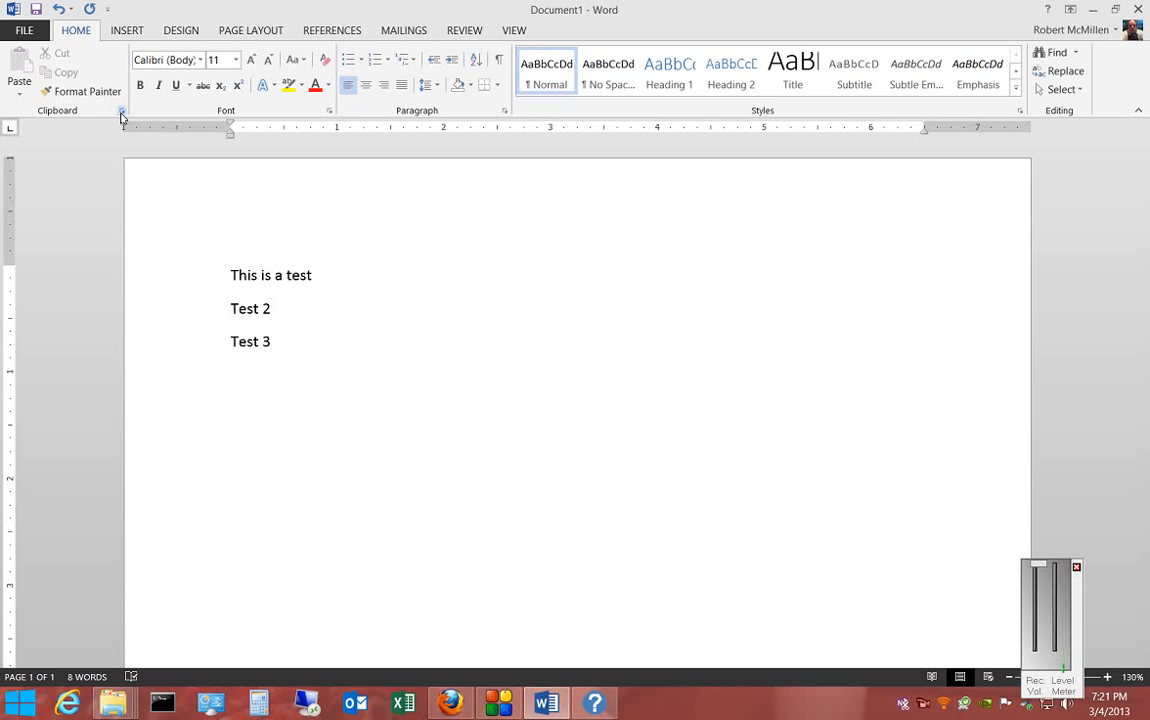
# Open the empty Clipboard pane from the Home tab's Clipboard group launcher.
pyautogui.click(121, 110)
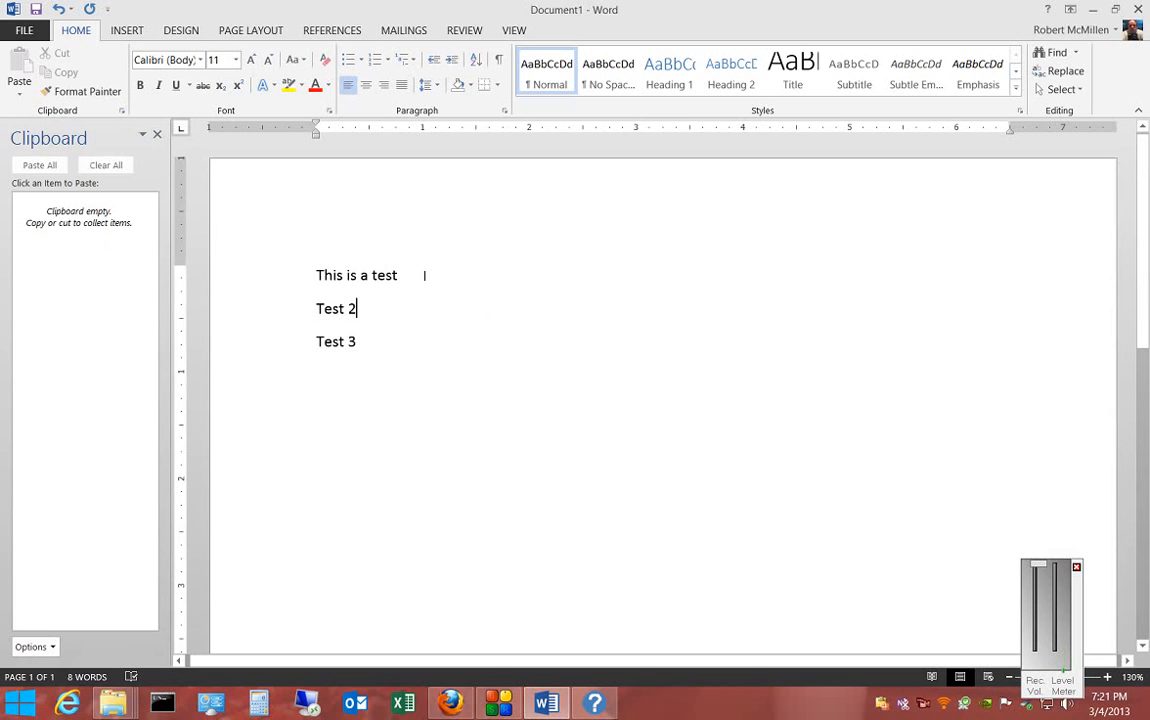
# Copy the 'This is a test', 'Test 2' and 'Test 3' lines into the Clipboard pane.
pyautogui.rightClick(356, 275)
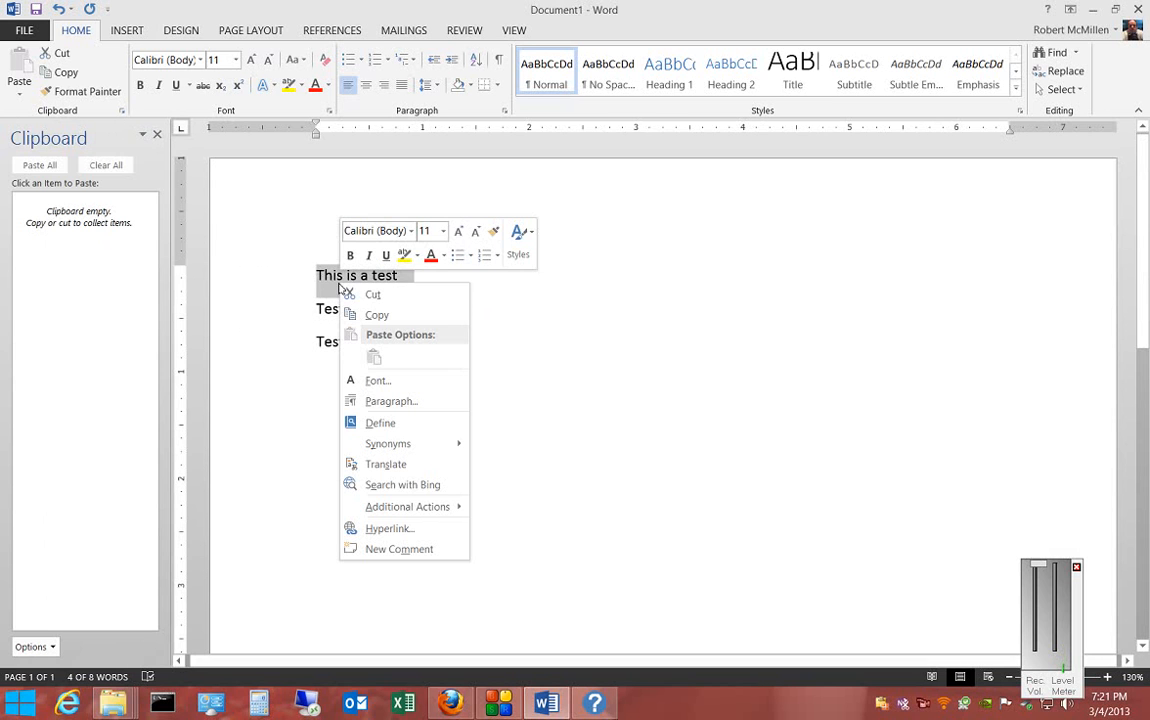
pyautogui.click(377, 315)
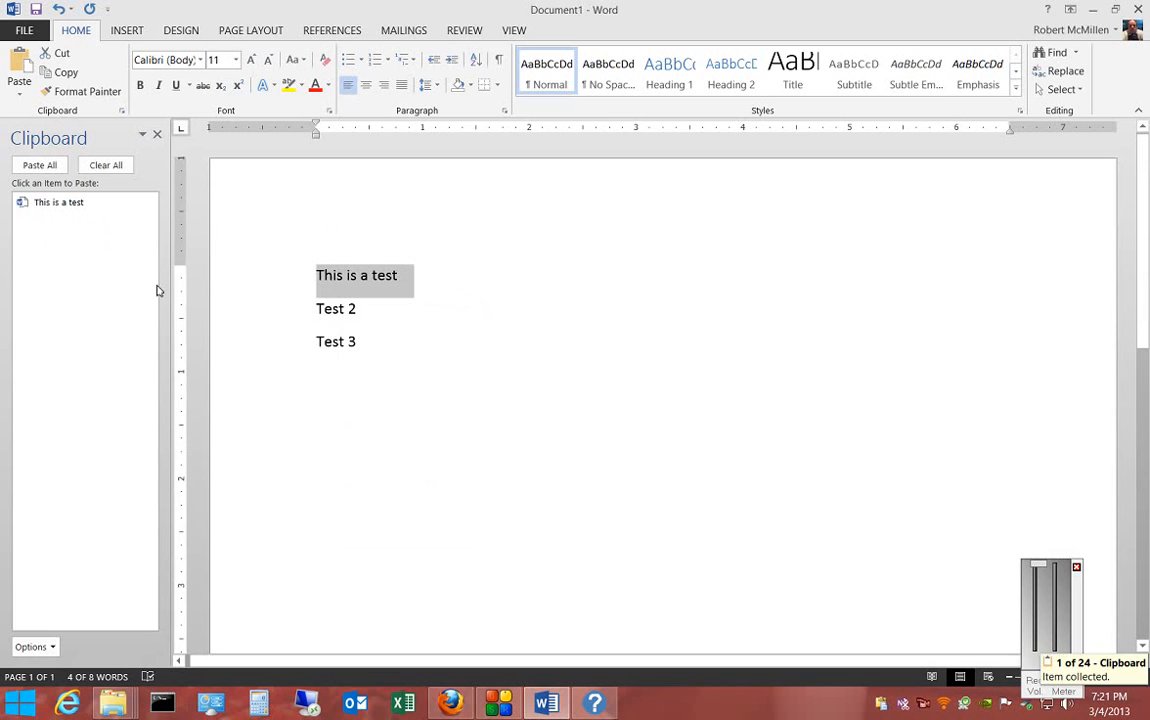
pyautogui.click(356, 308)
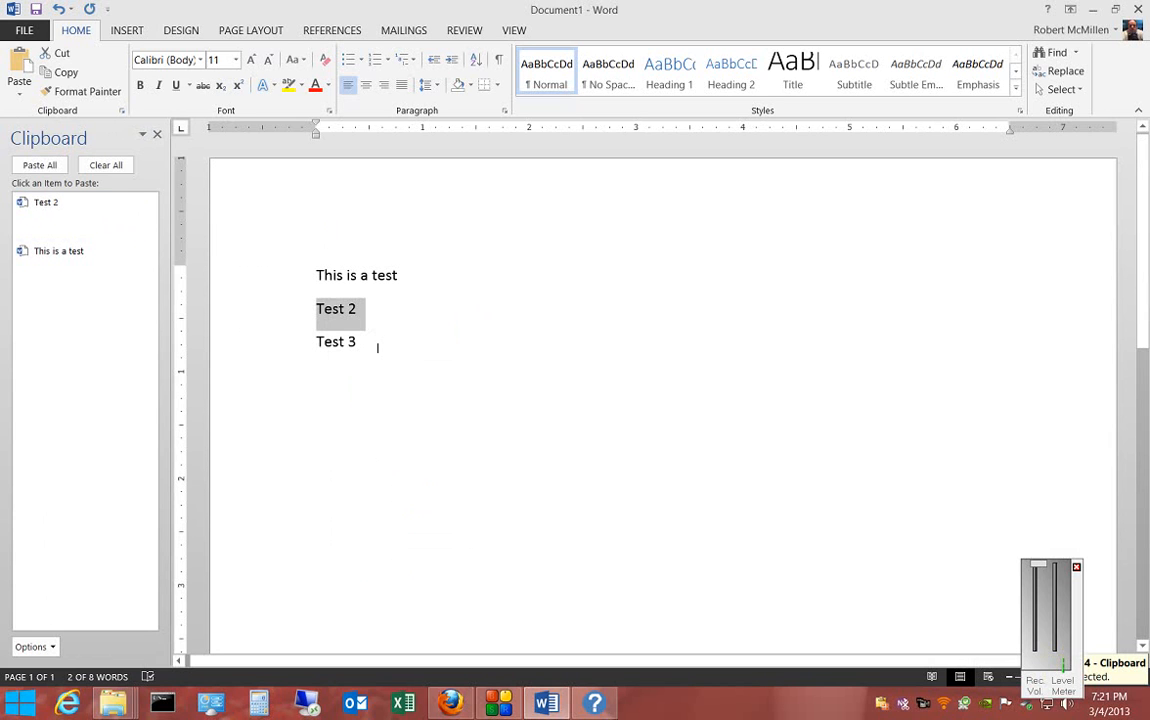
pyautogui.doubleClick(336, 341)
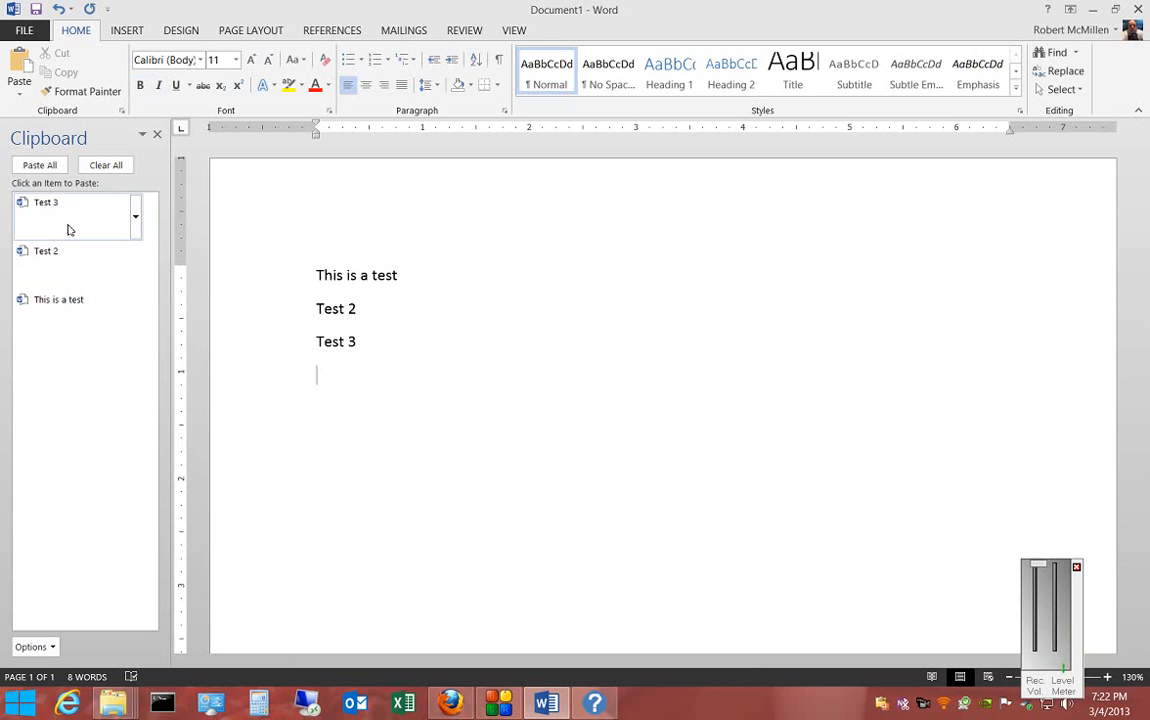
# Paste three more Test 3 lines and a Test 2 line from the Clipboard pane.
pyautogui.click(46, 202)
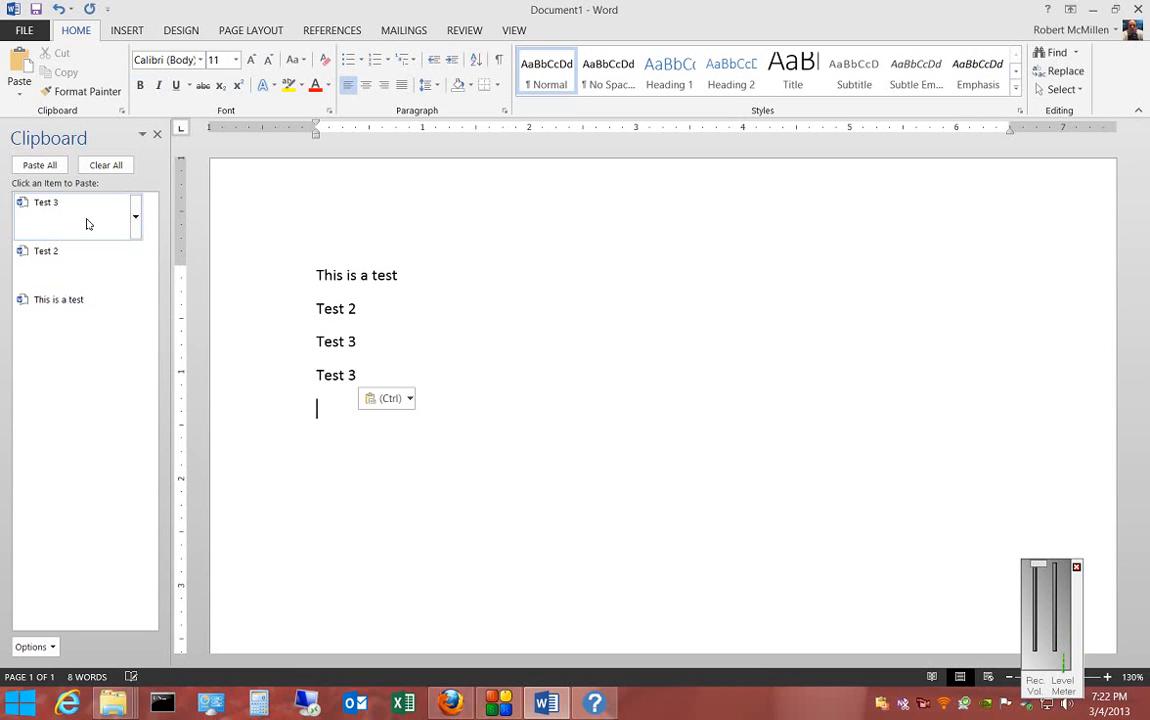
pyautogui.click(46, 202)
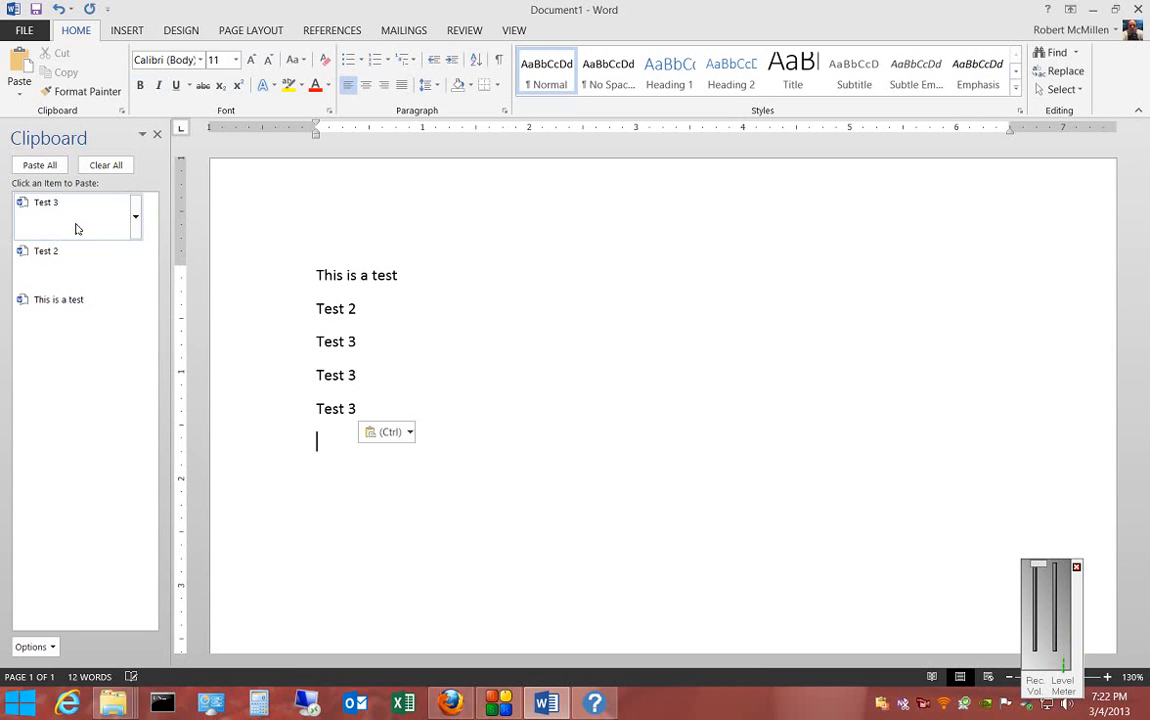
pyautogui.click(46, 251)
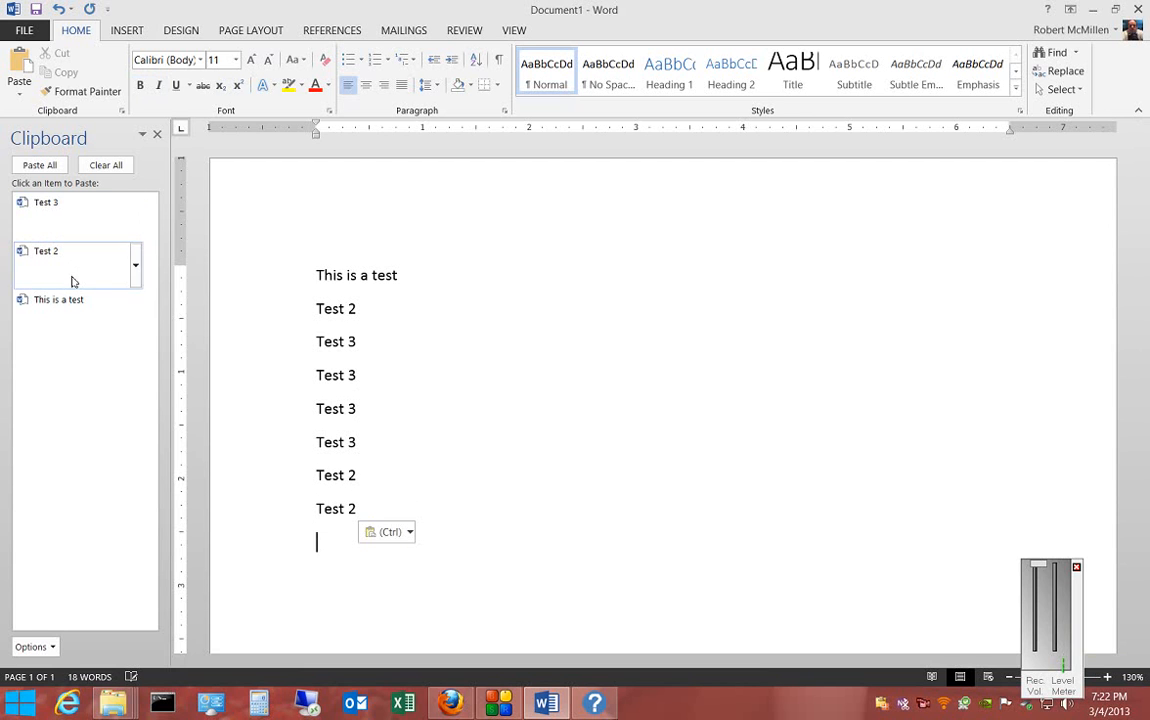
pyautogui.click(58, 299)
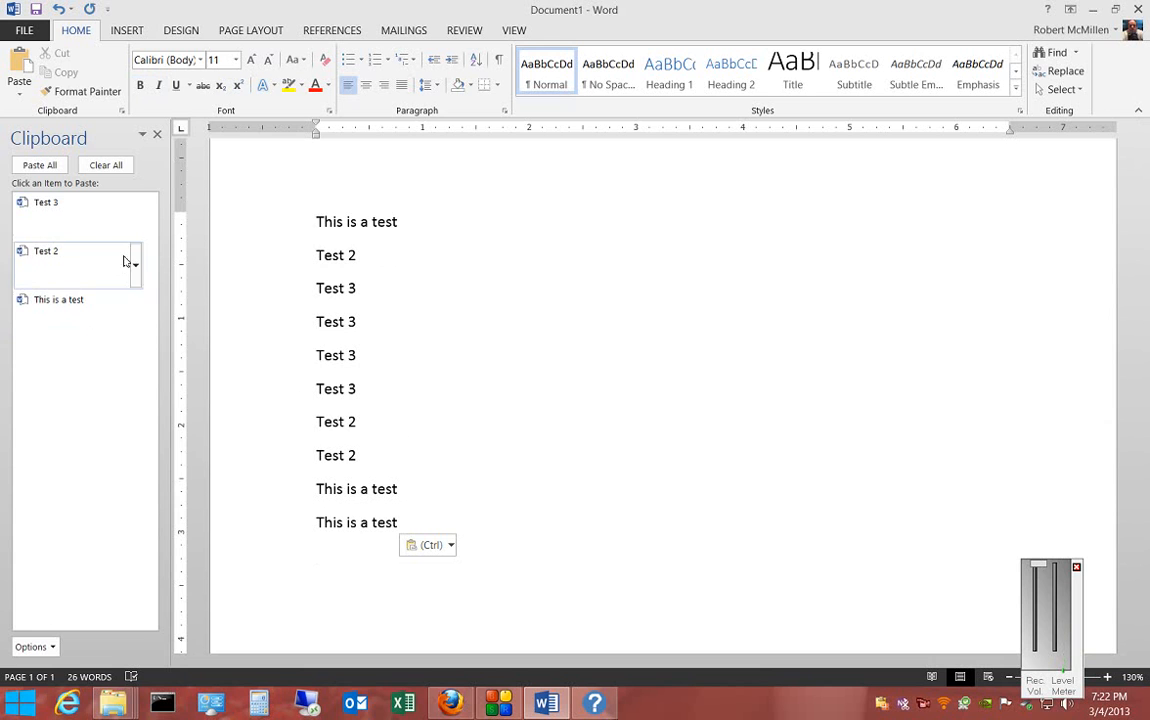
# Delete the Test 3 clipboard item, paste Test 2, then Clear All and close the pane.
pyautogui.click(135, 217)
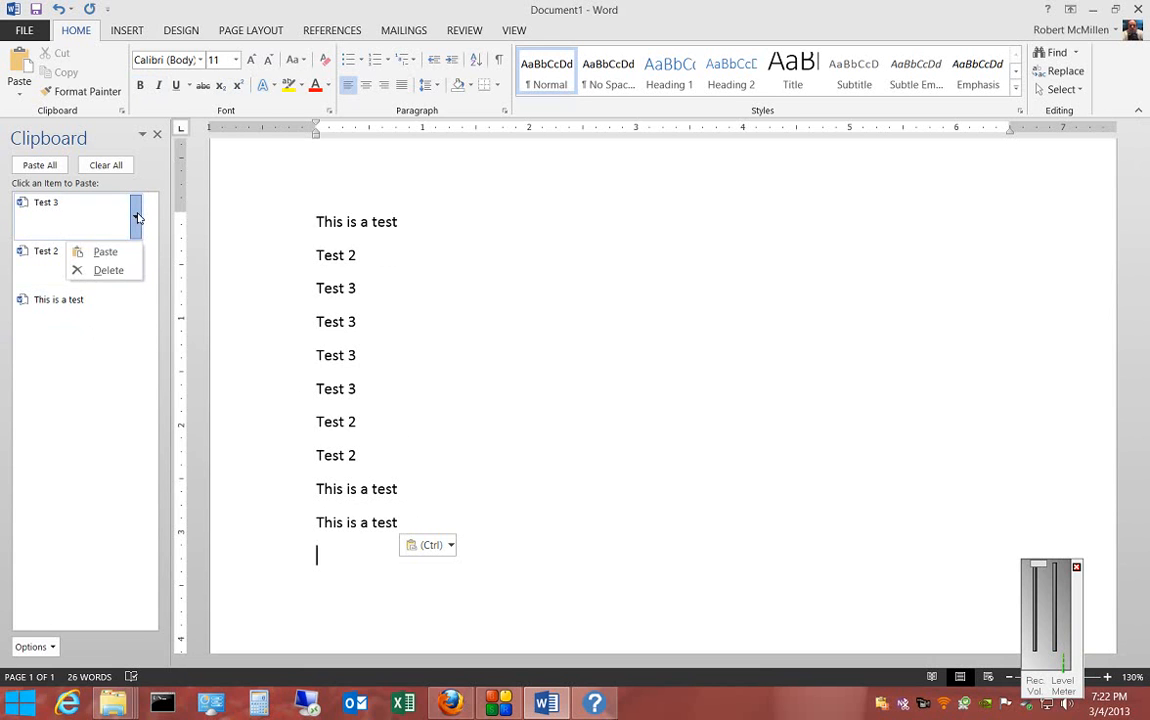
pyautogui.moveTo(104, 252)
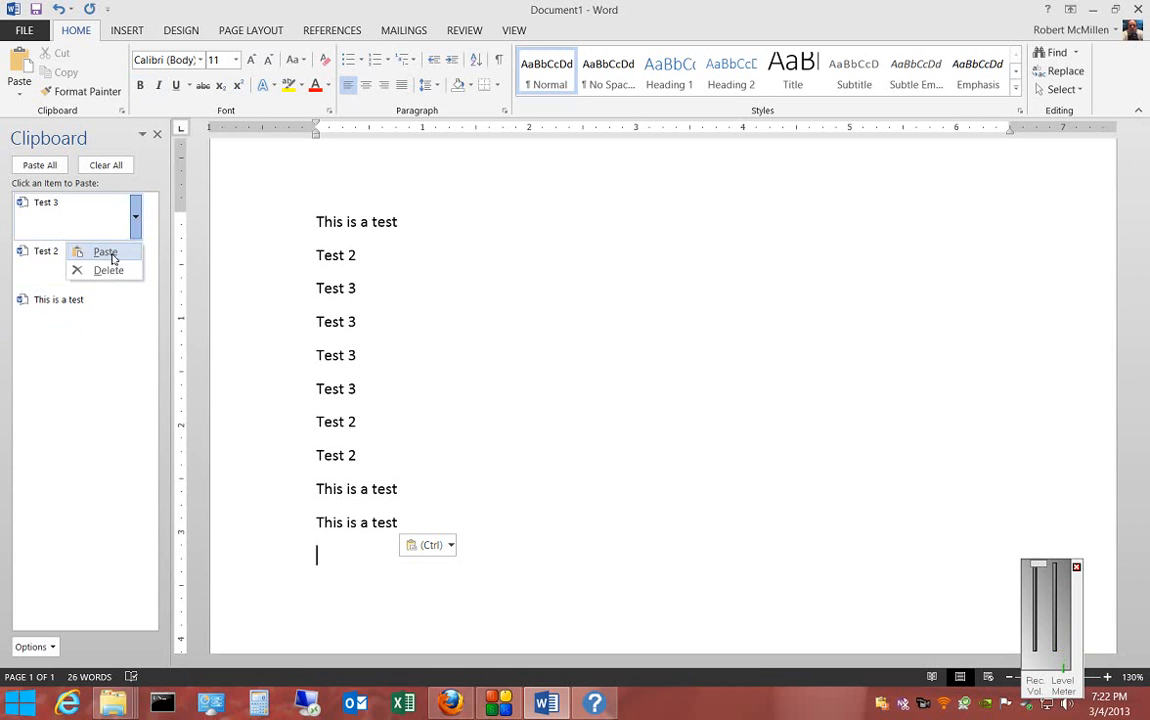
pyautogui.moveTo(108, 270)
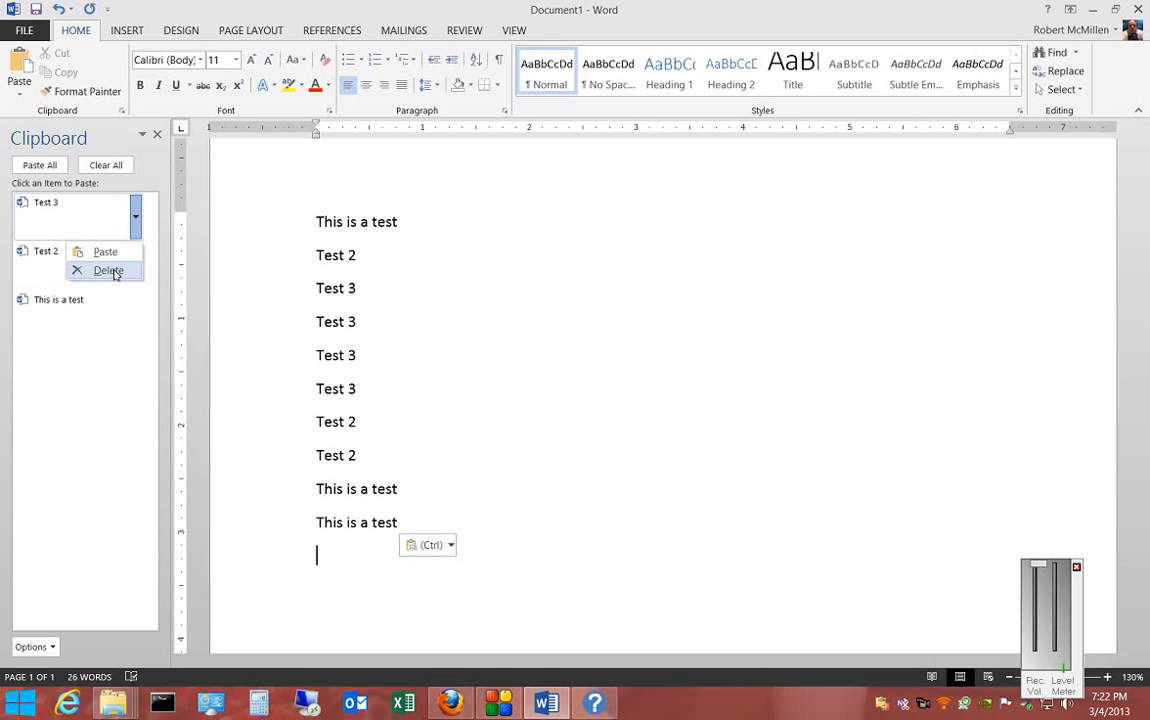
pyautogui.click(108, 270)
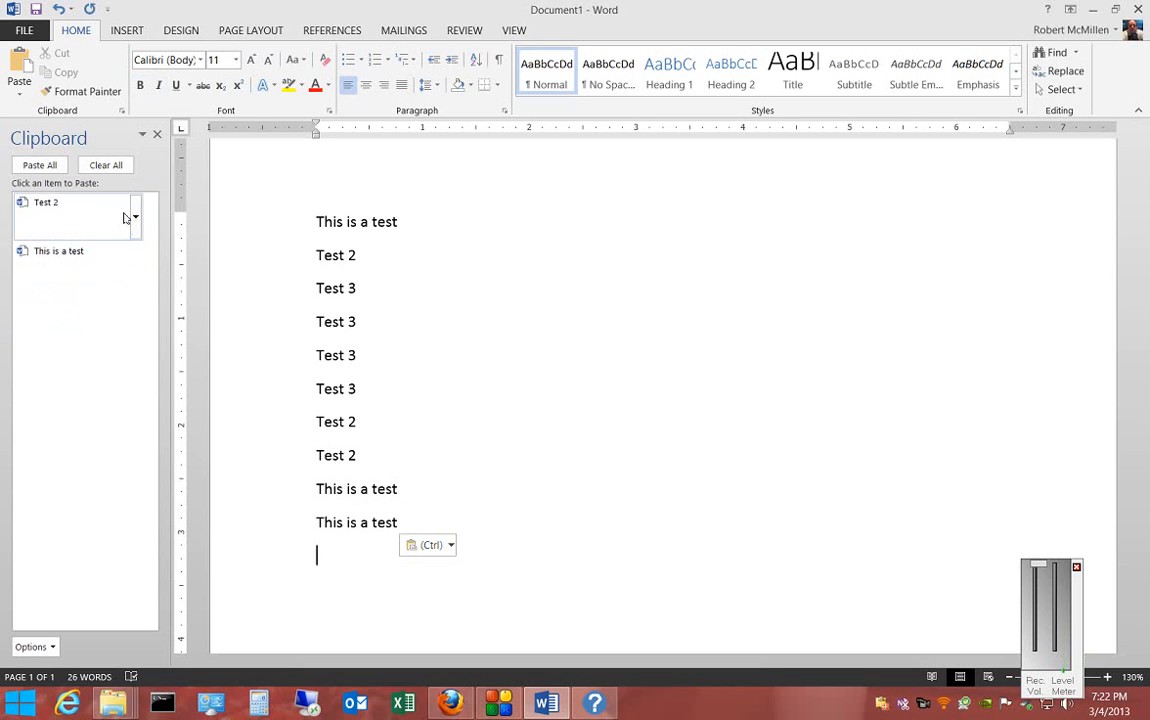
pyautogui.click(46, 202)
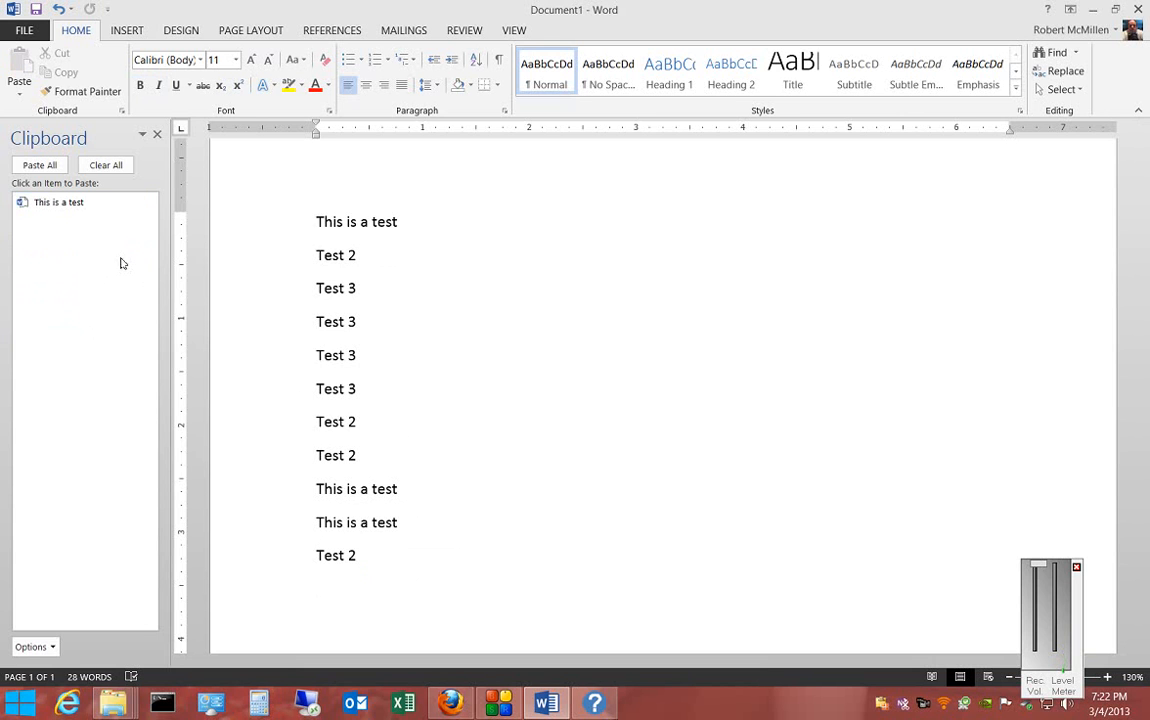
pyautogui.click(135, 217)
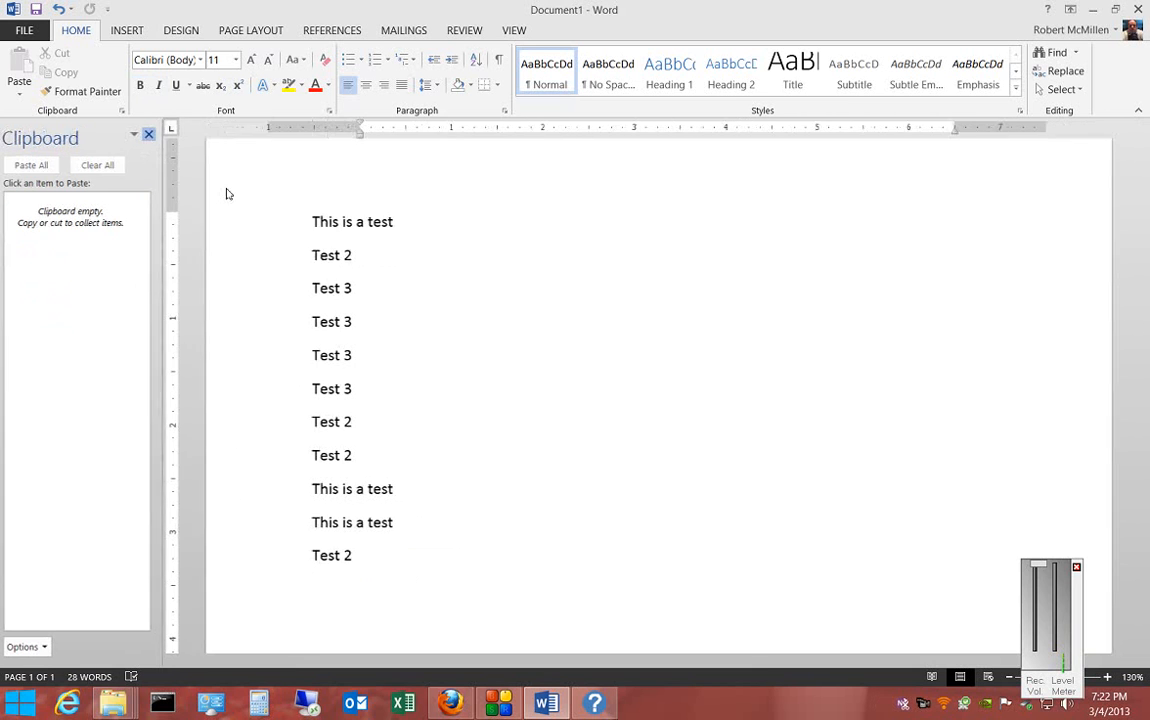
pyautogui.click(148, 133)
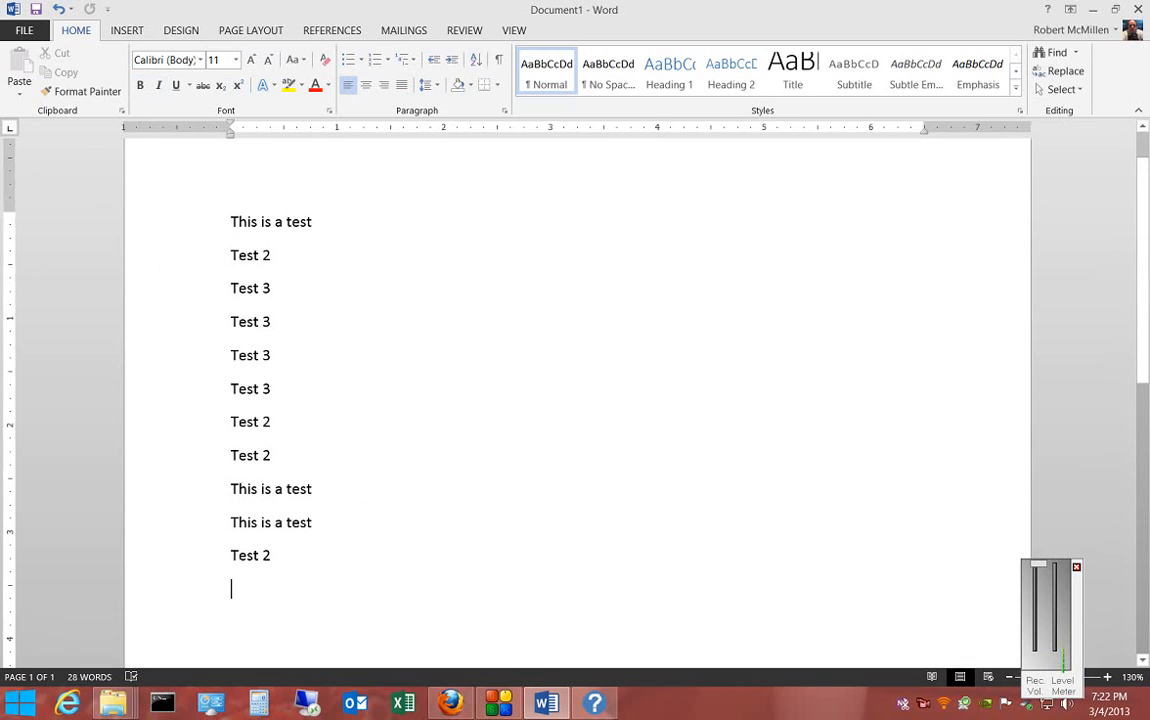